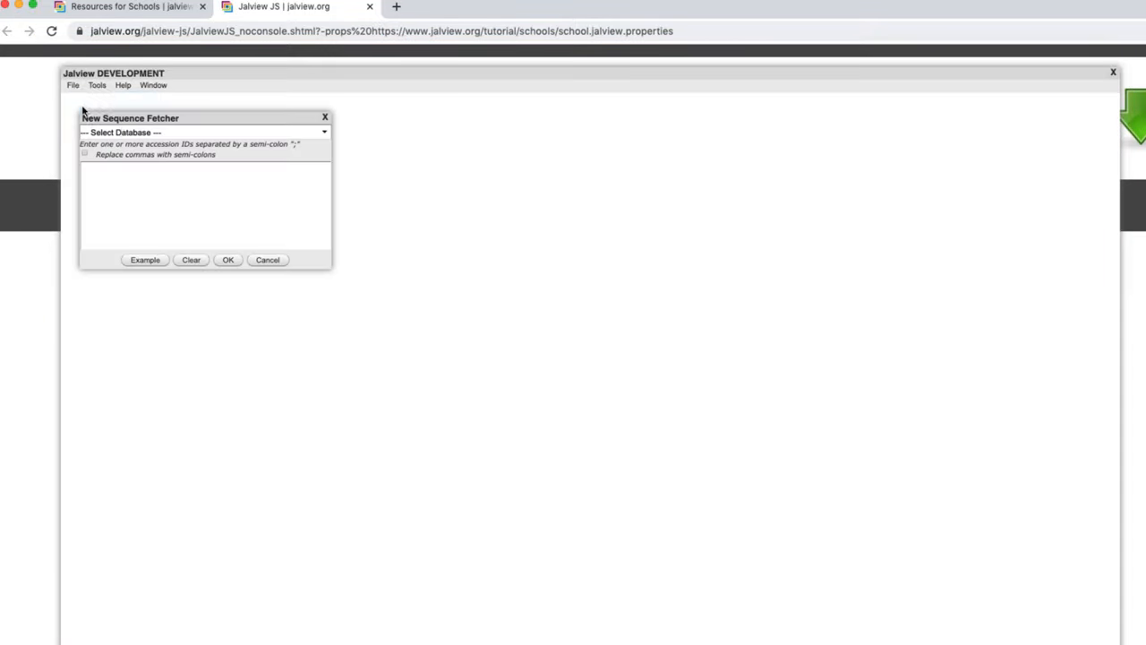
Fetch PFAM family PF03760 from the PFAM database in the Sequence Fetcher
click(201, 131)
text(PF03760)
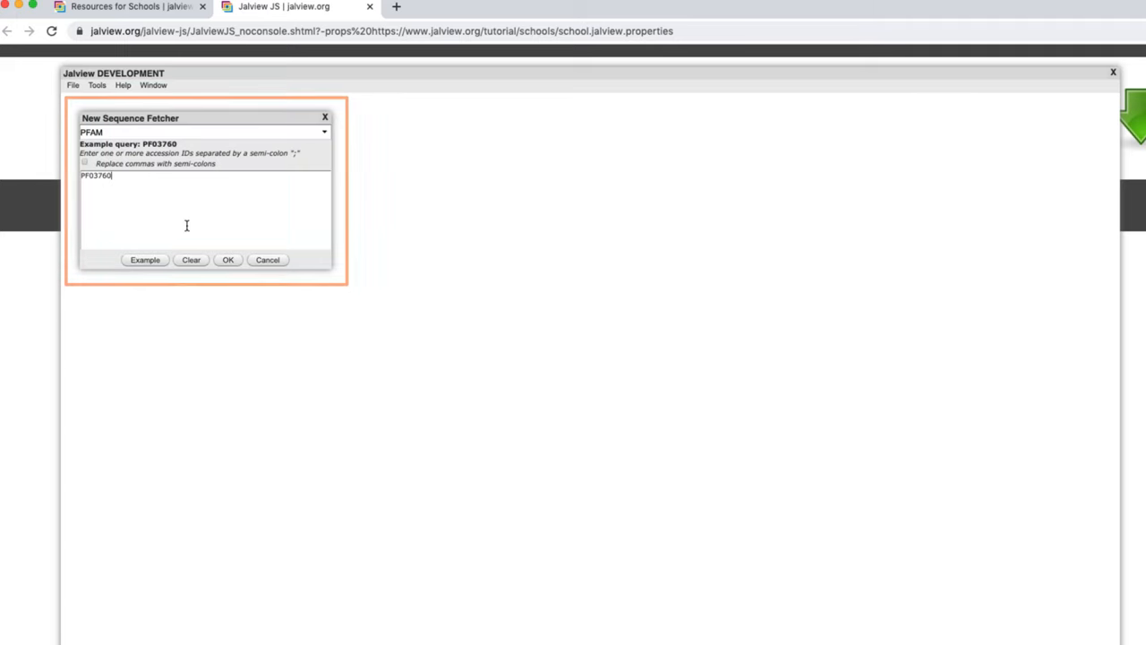
click(296, 148)
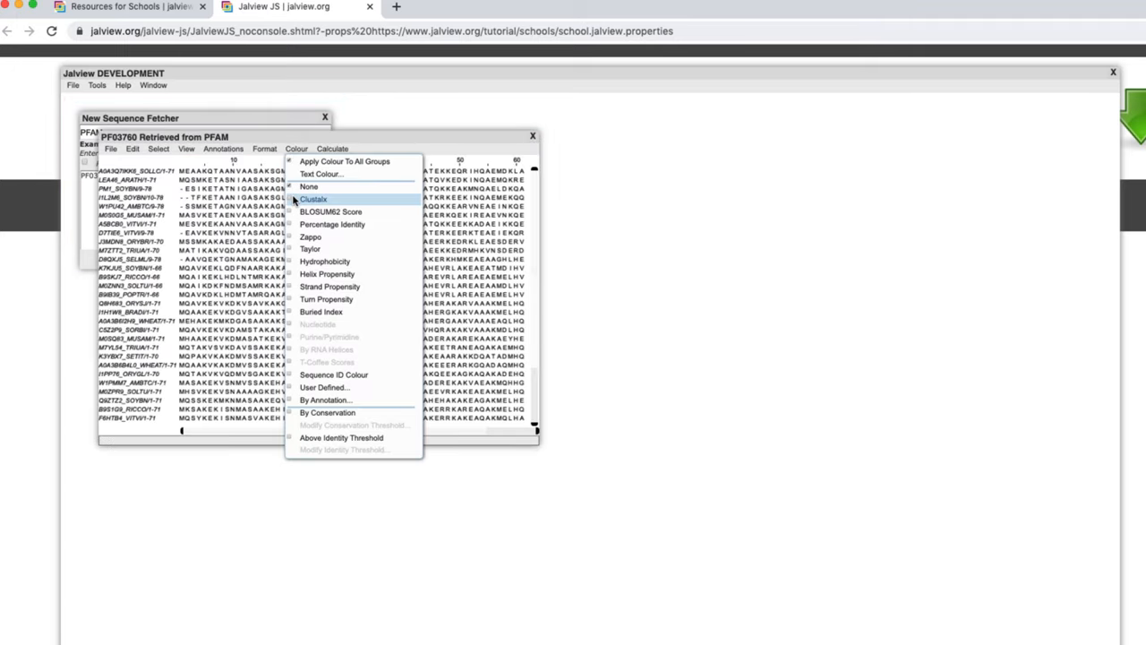